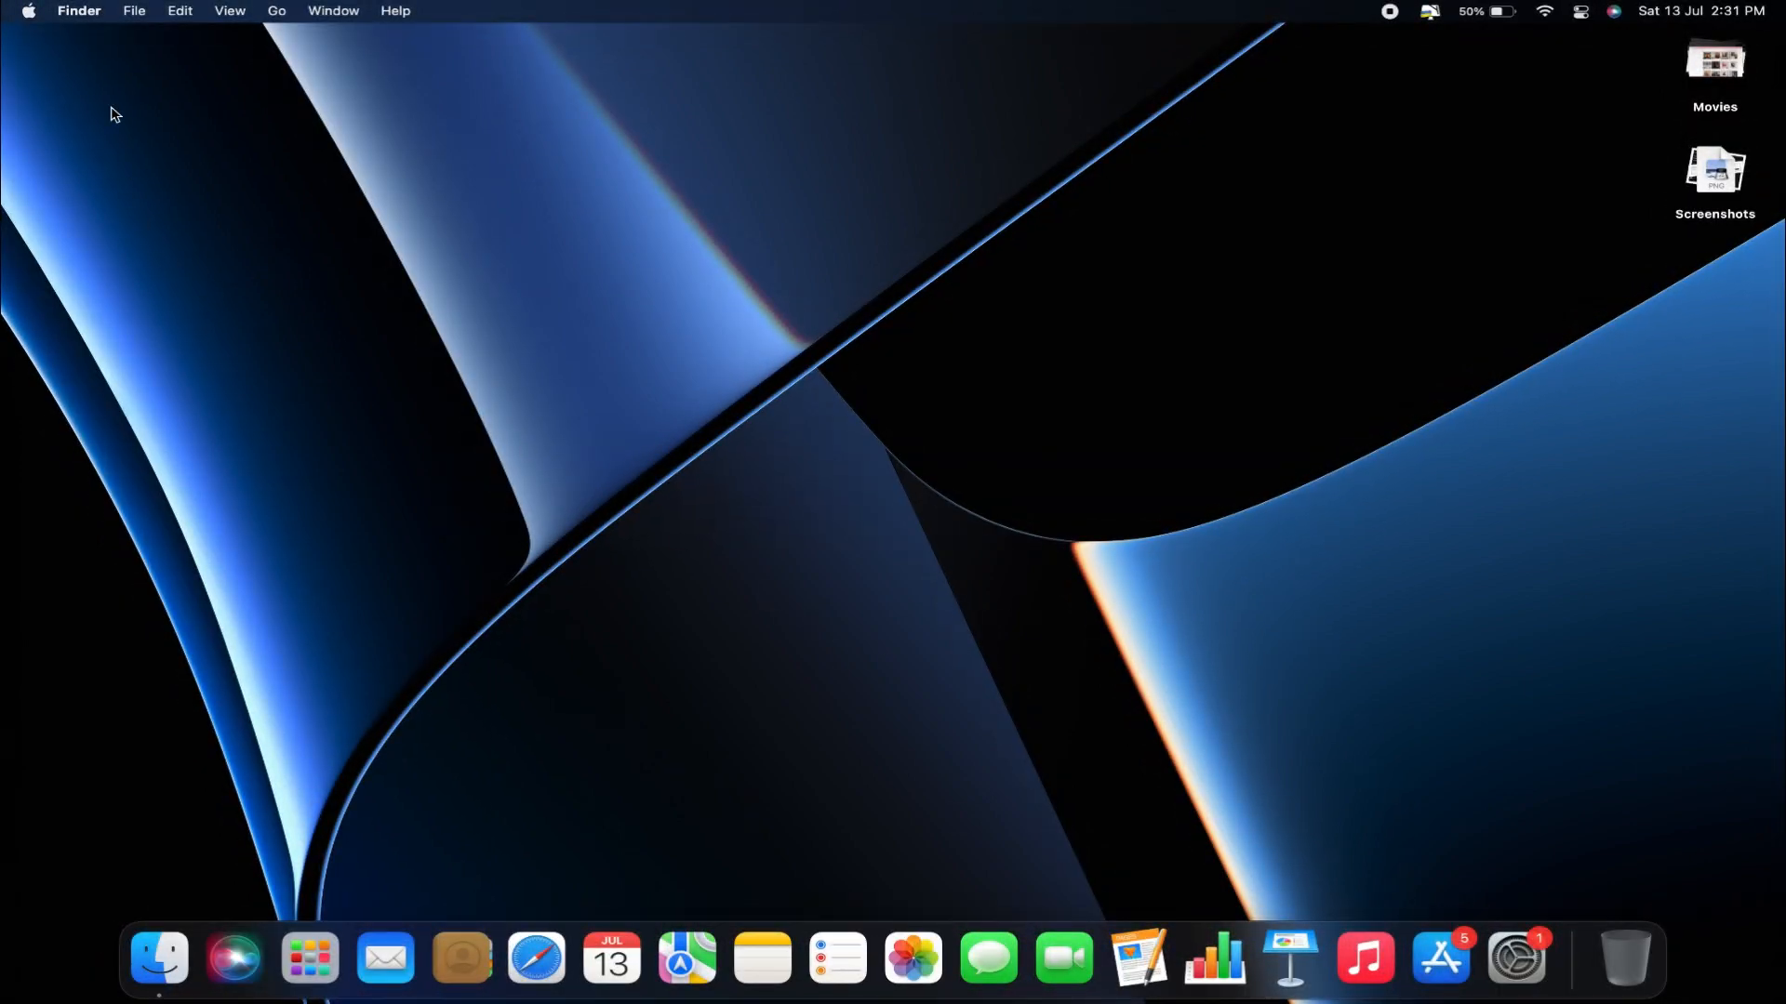
Launch System Preferences from the Apple menu.
{"action": "left_click", "coordinate": [31, 10]}
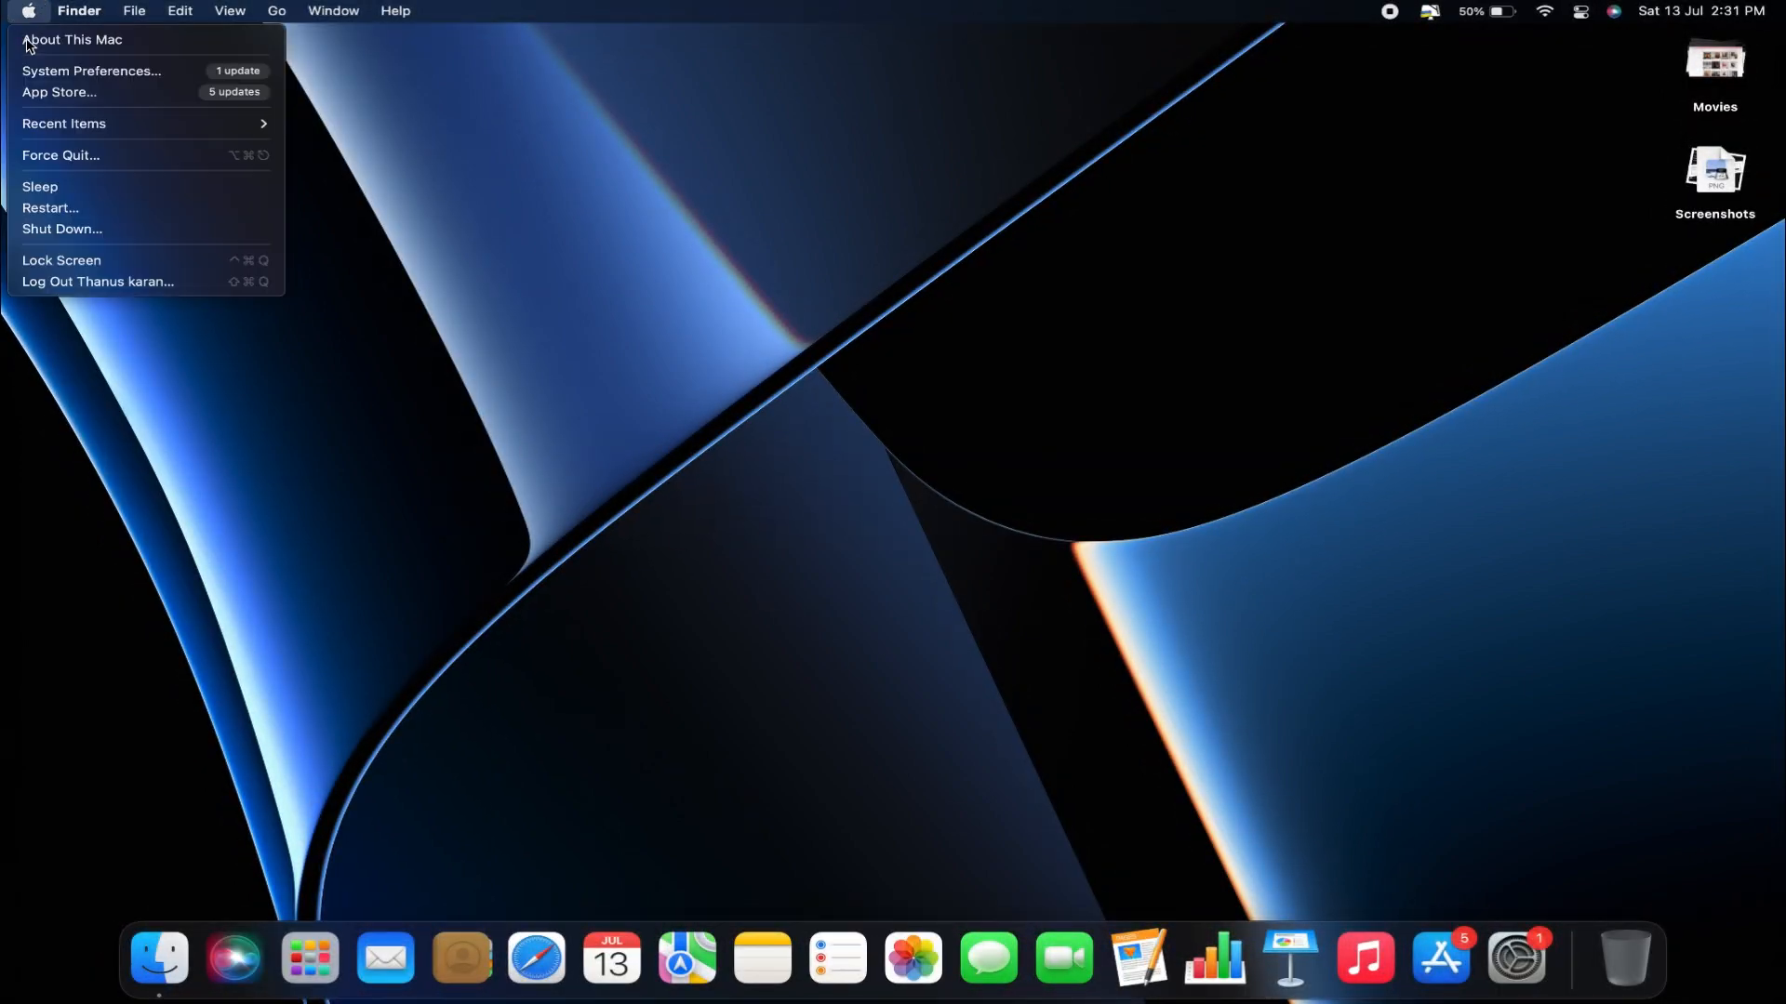
{"action": "left_click", "coordinate": [95, 71]}
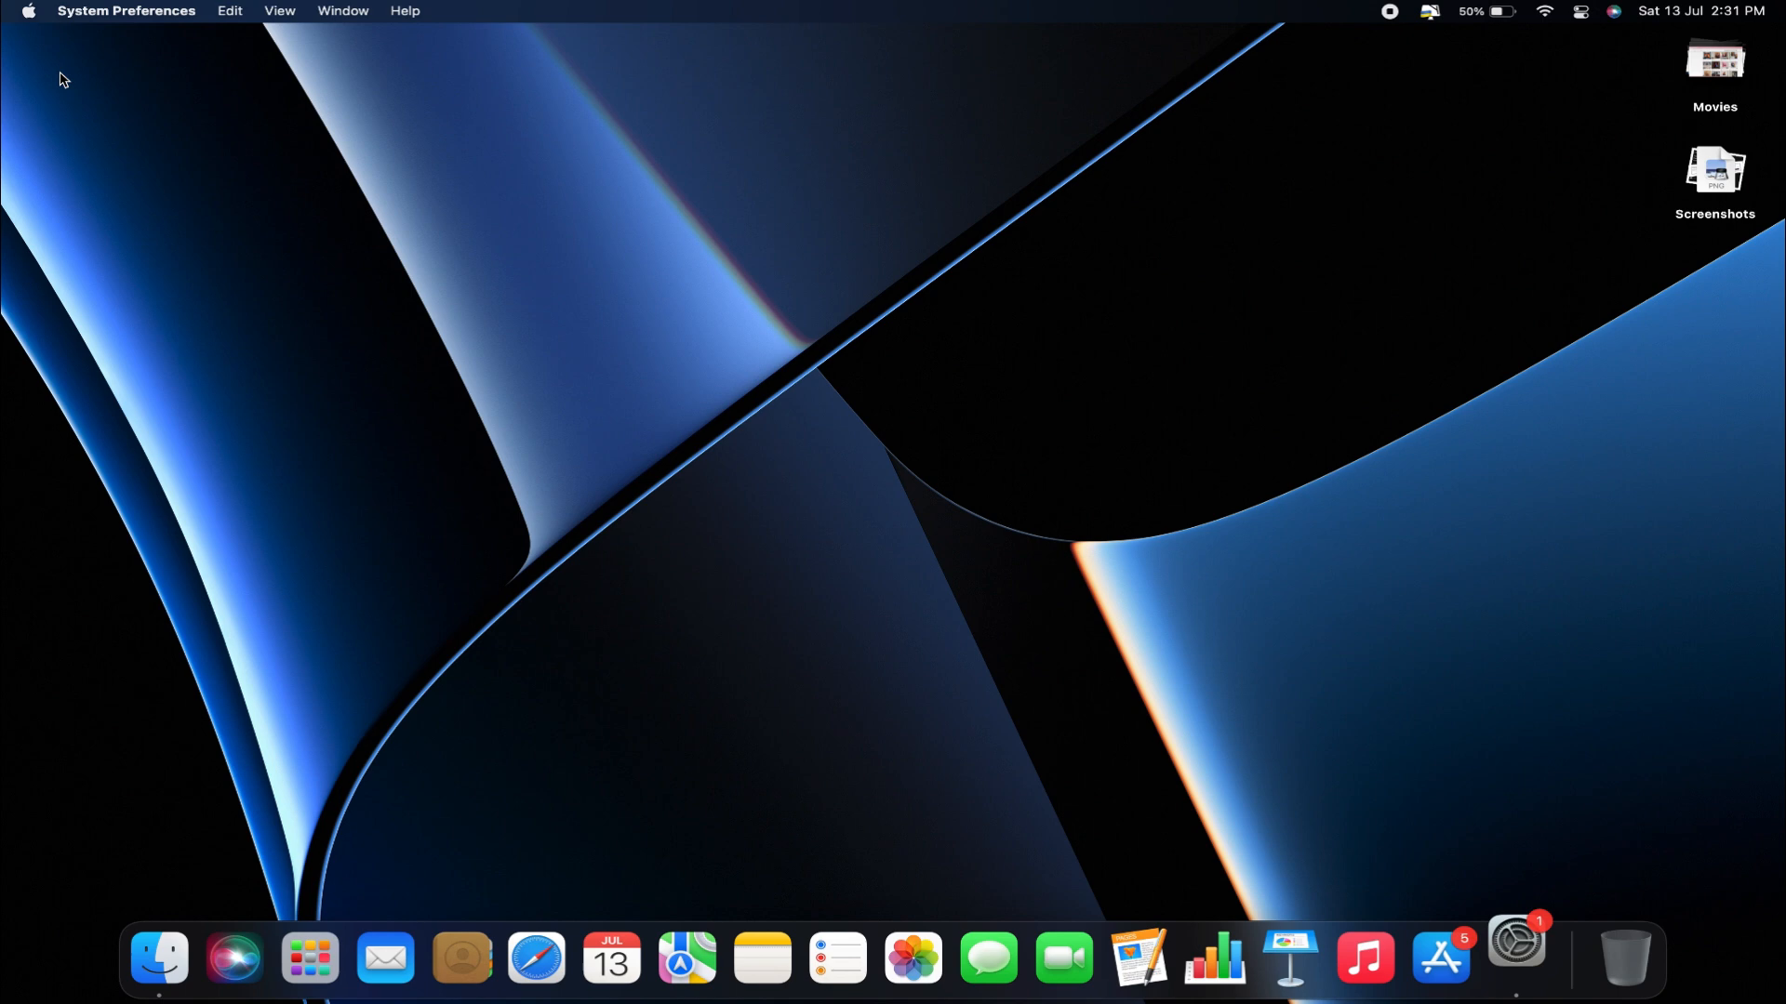
Open Security & Privacy and switch to its Privacy section.
{"action": "left_click", "coordinate": [1518, 962]}
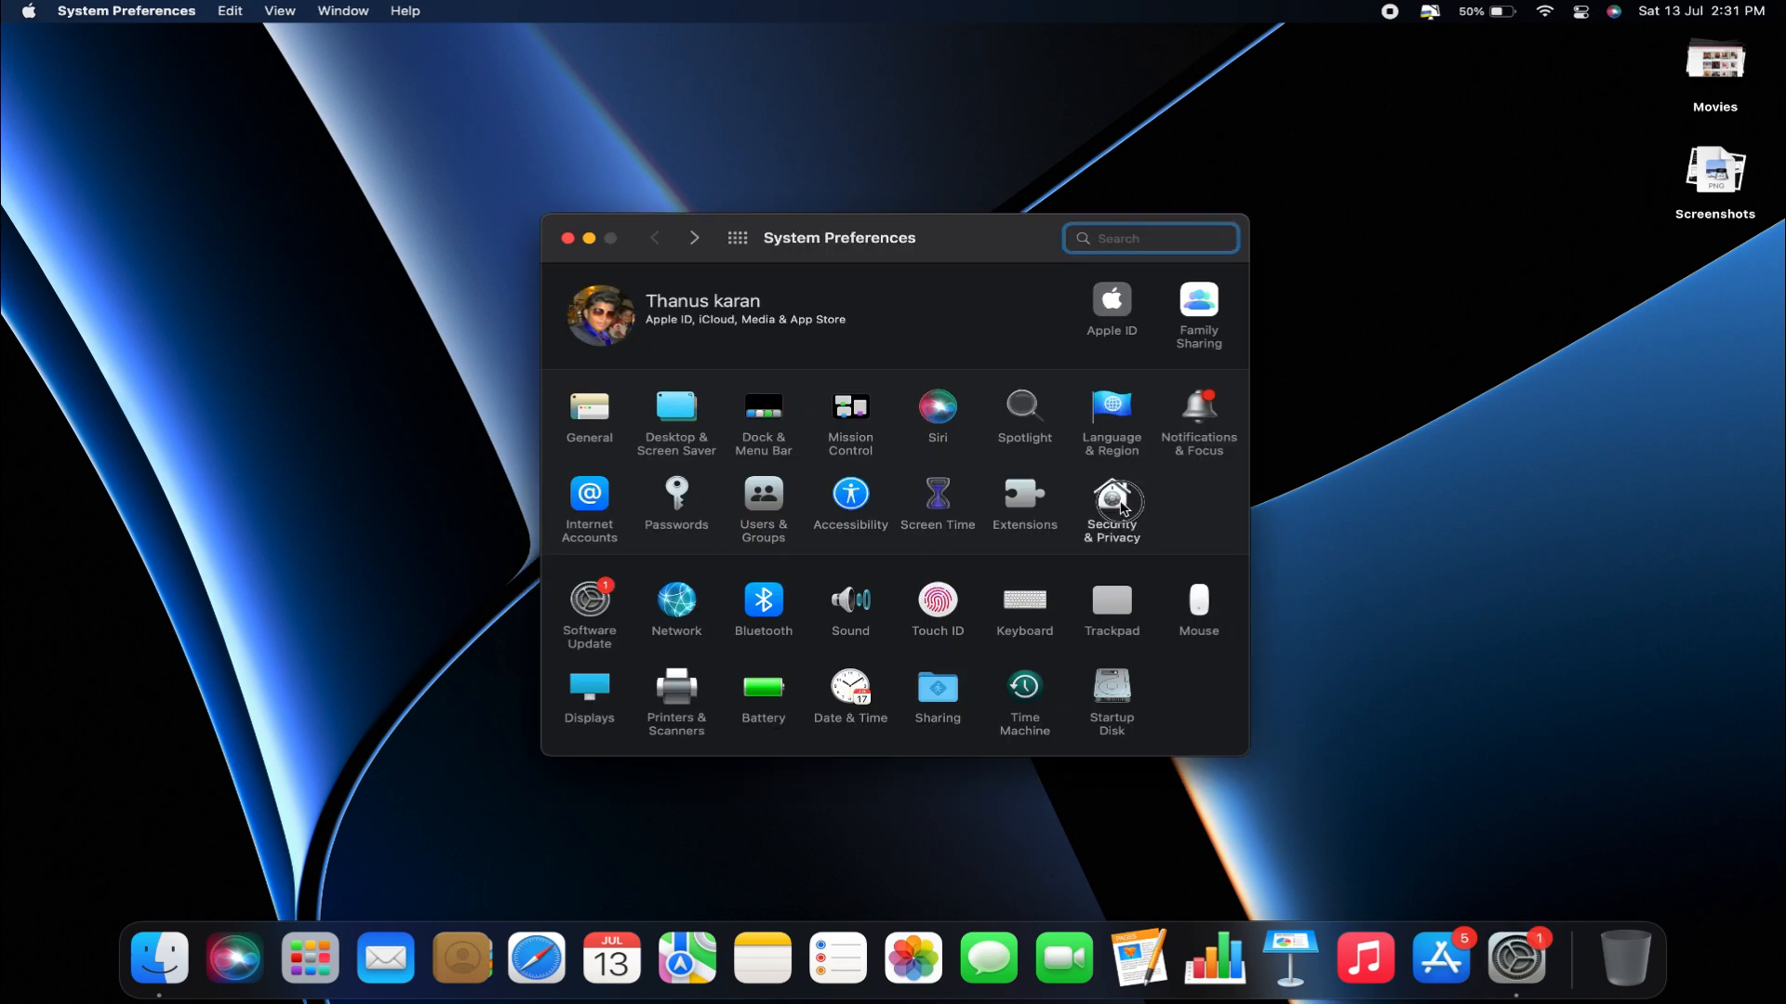
{"action": "left_click", "coordinate": [1112, 497]}
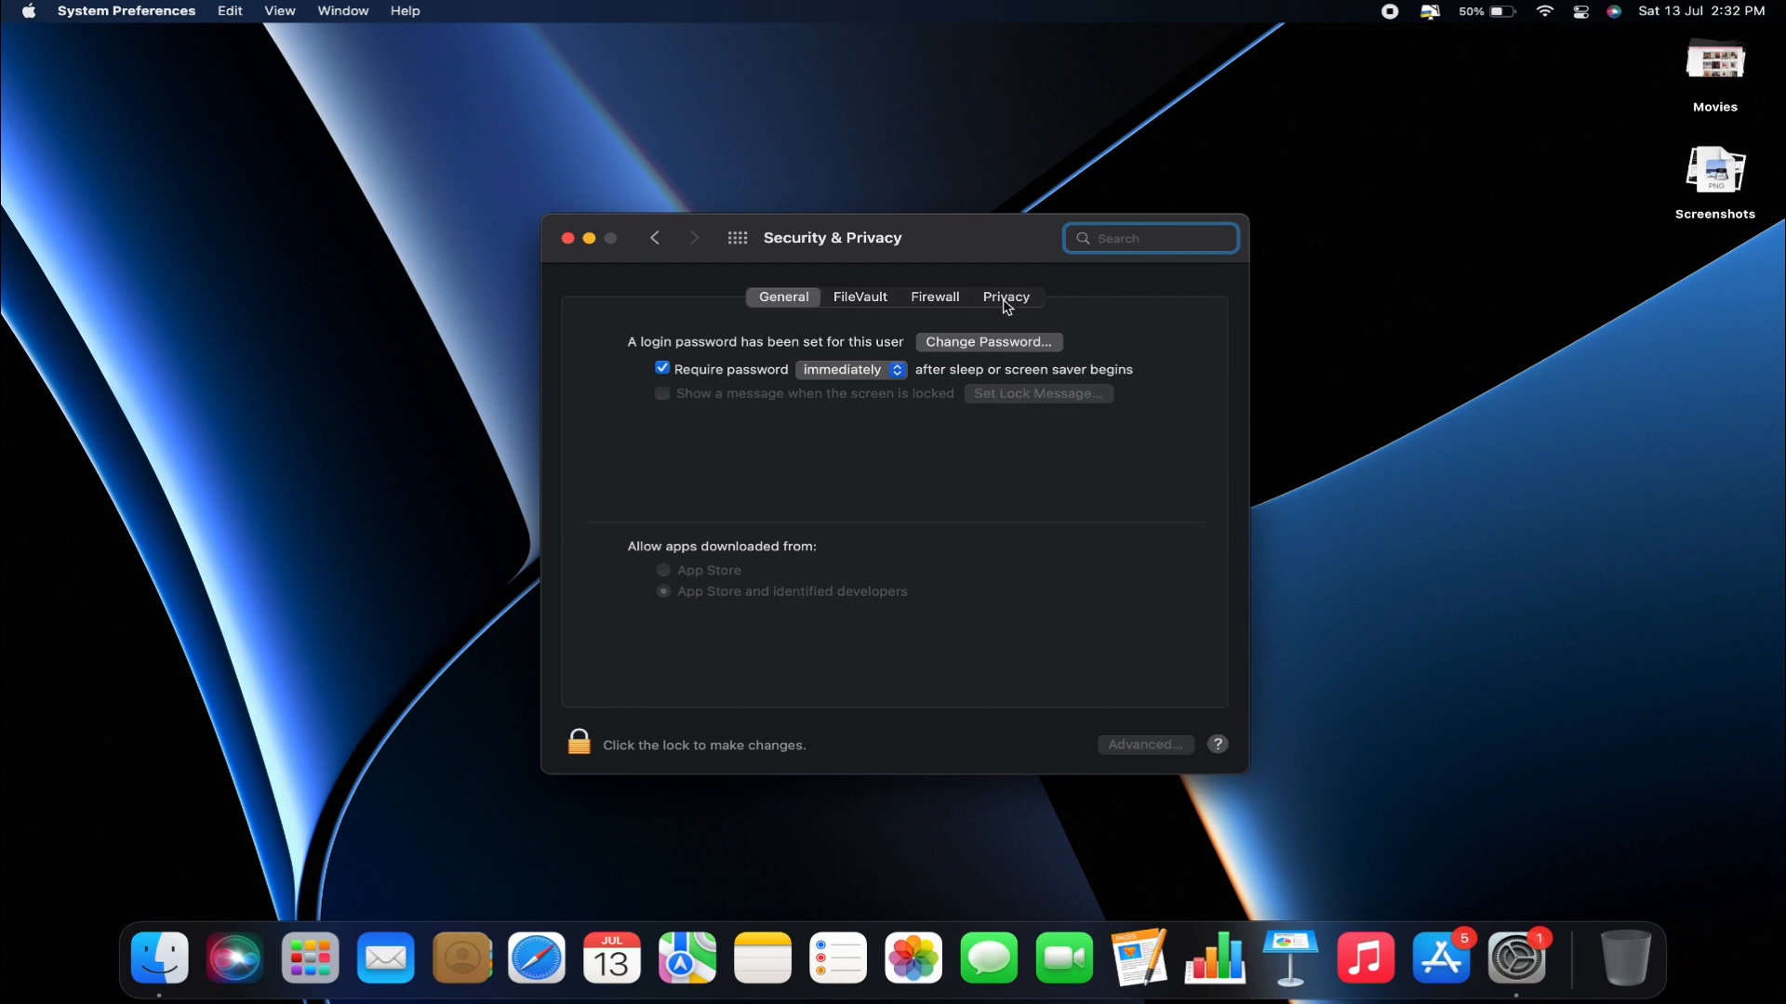
{"action": "left_click", "coordinate": [1007, 297]}
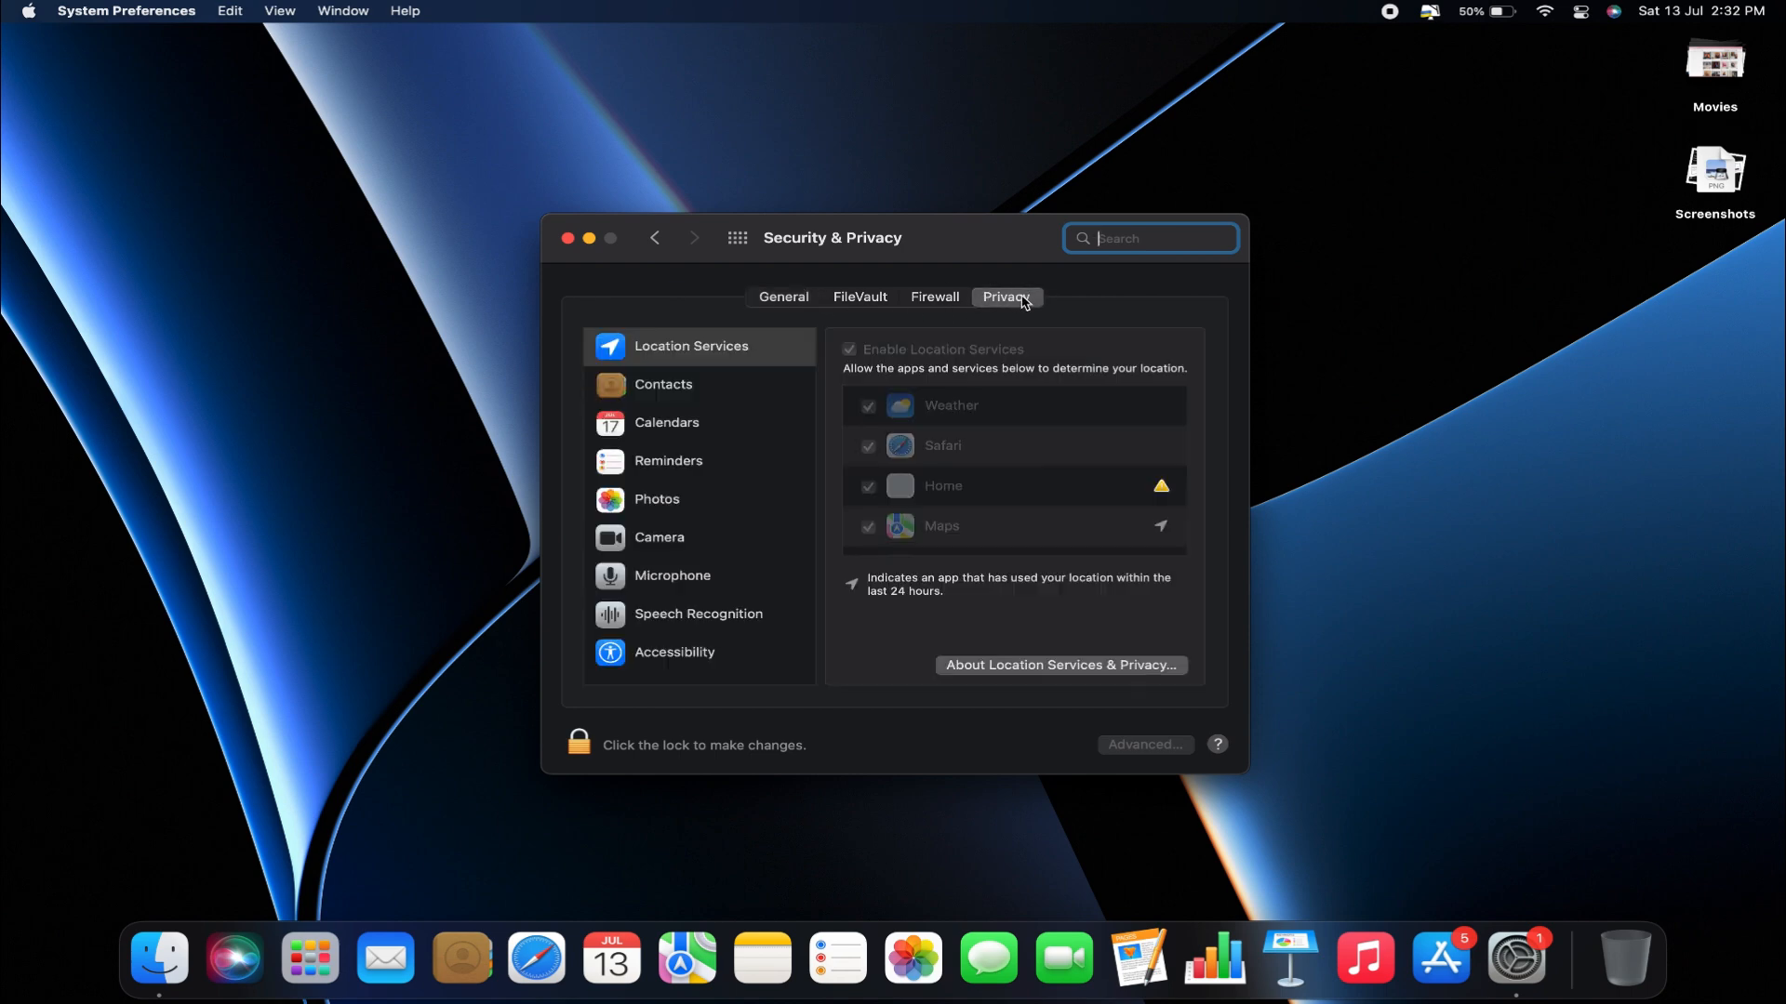
{"action": "mouse_move", "coordinate": [742, 487]}
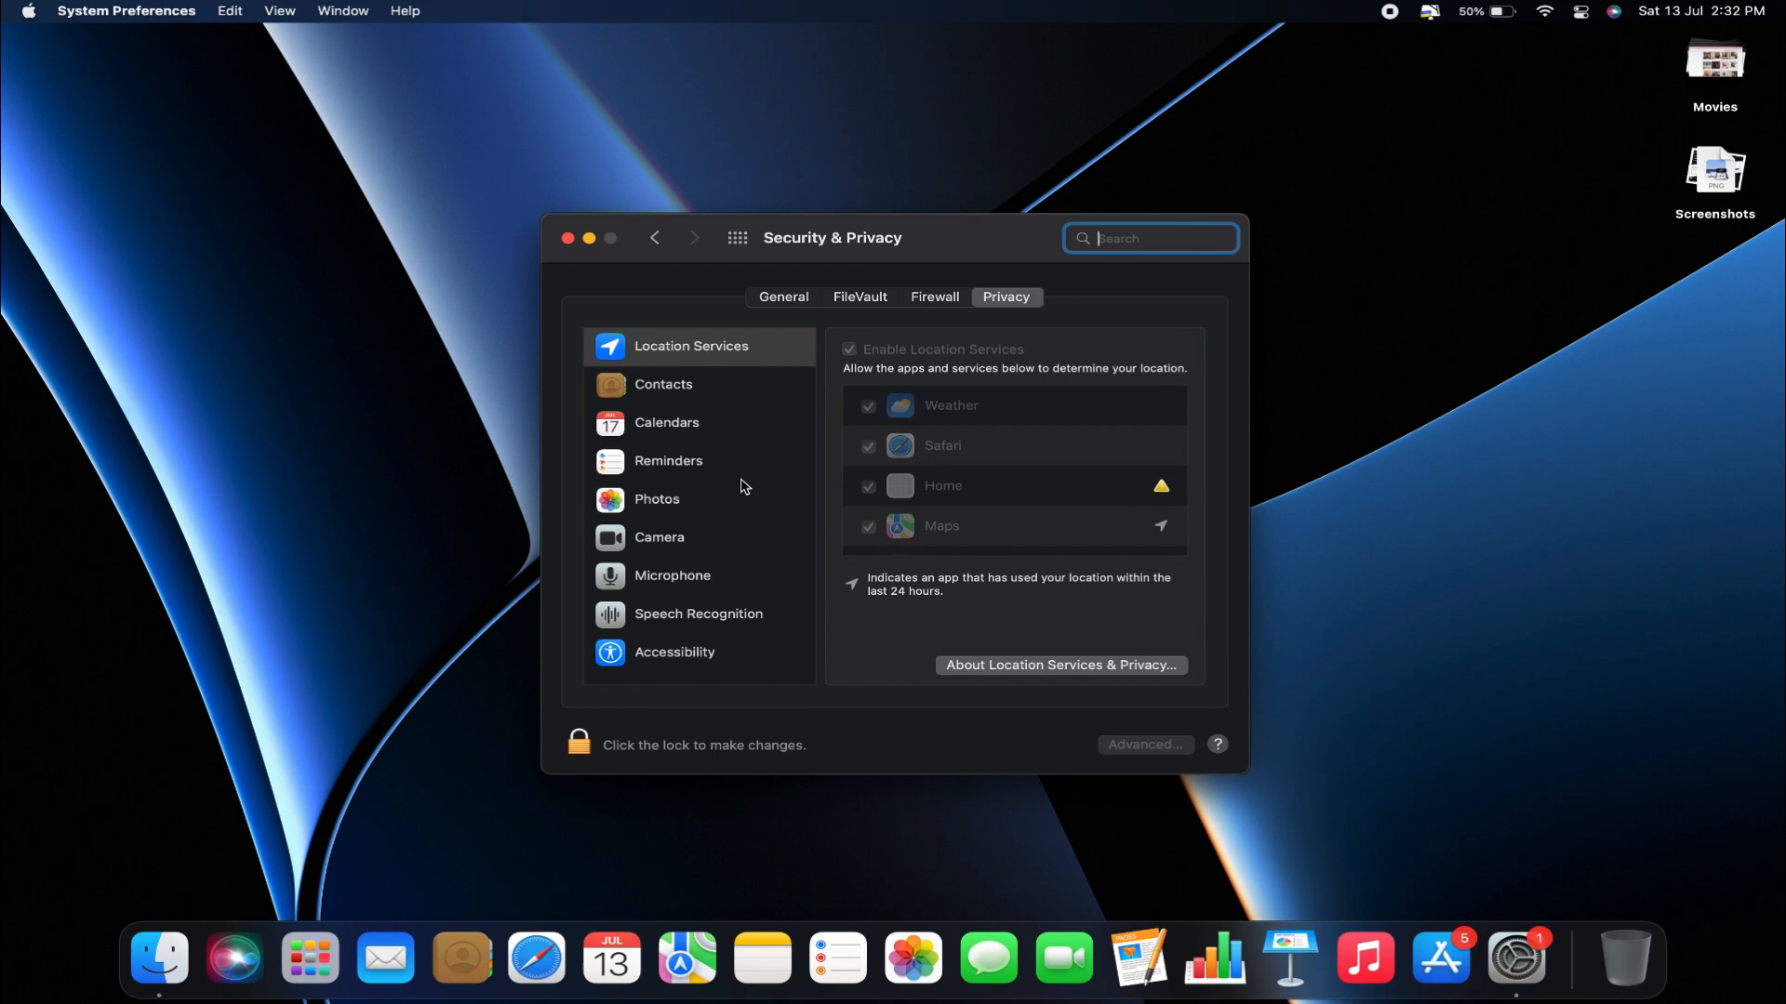
Unlock the Security & Privacy padlock by authenticating.
{"action": "left_click", "coordinate": [579, 745]}
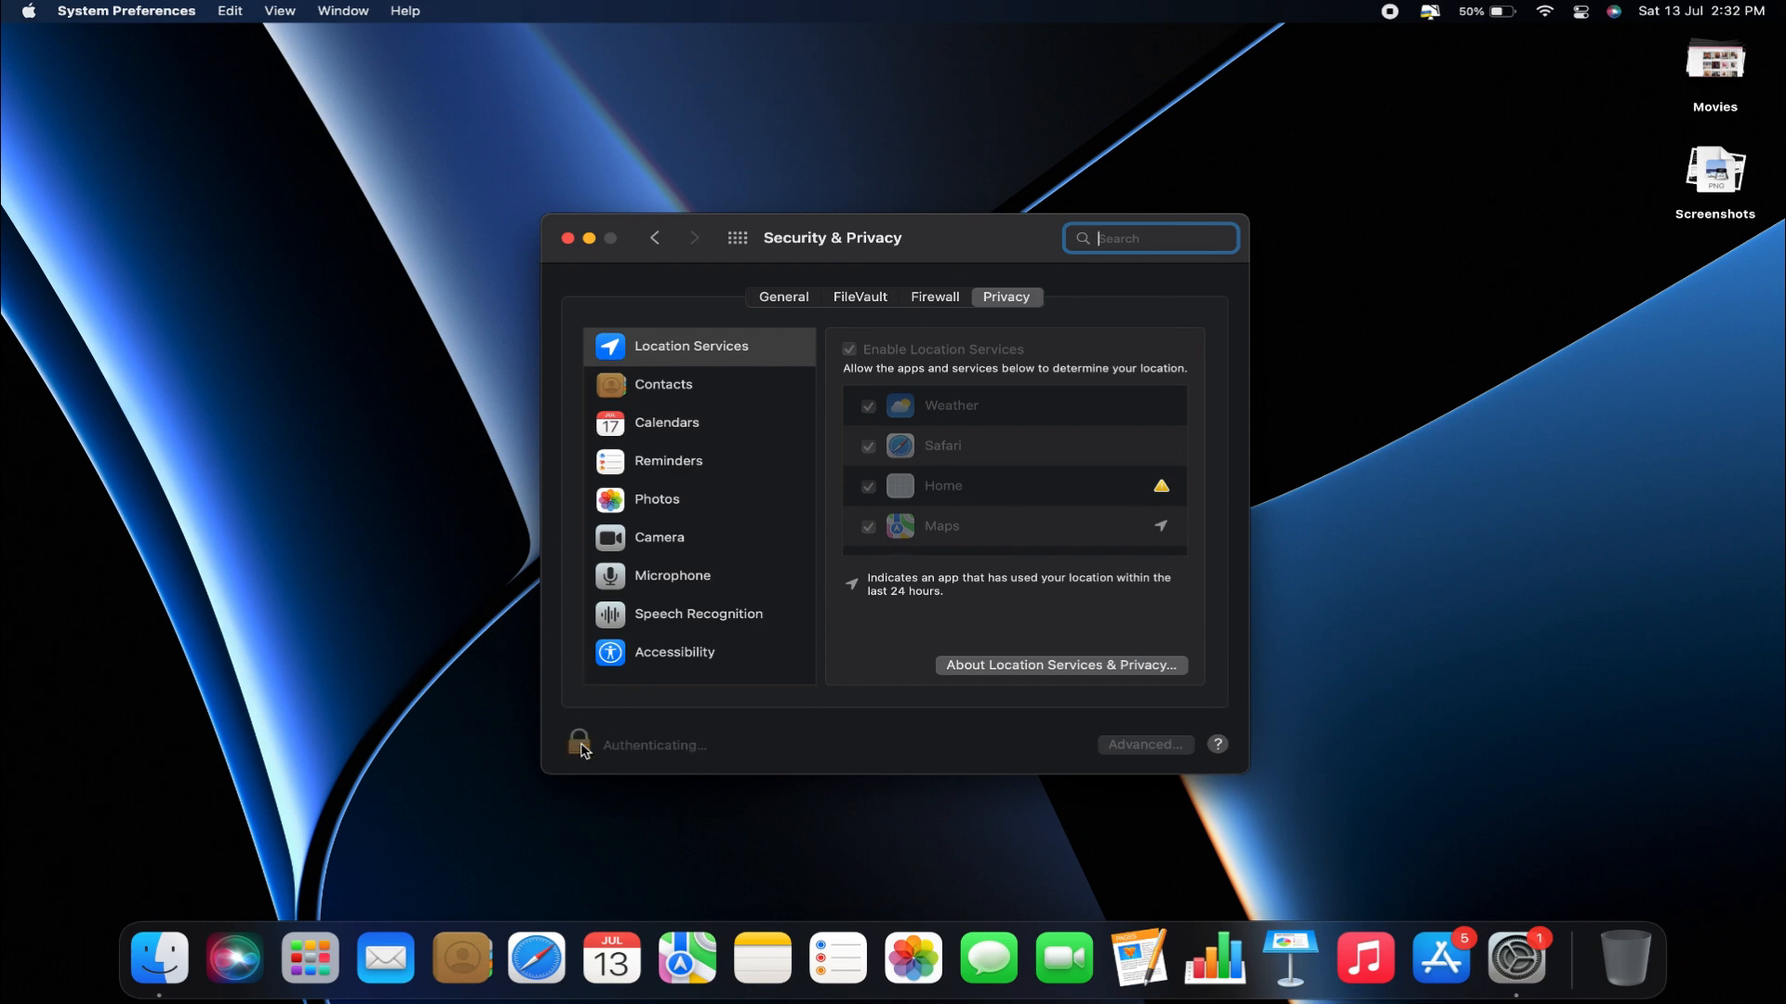
{"action": "left_click", "coordinate": [578, 745]}
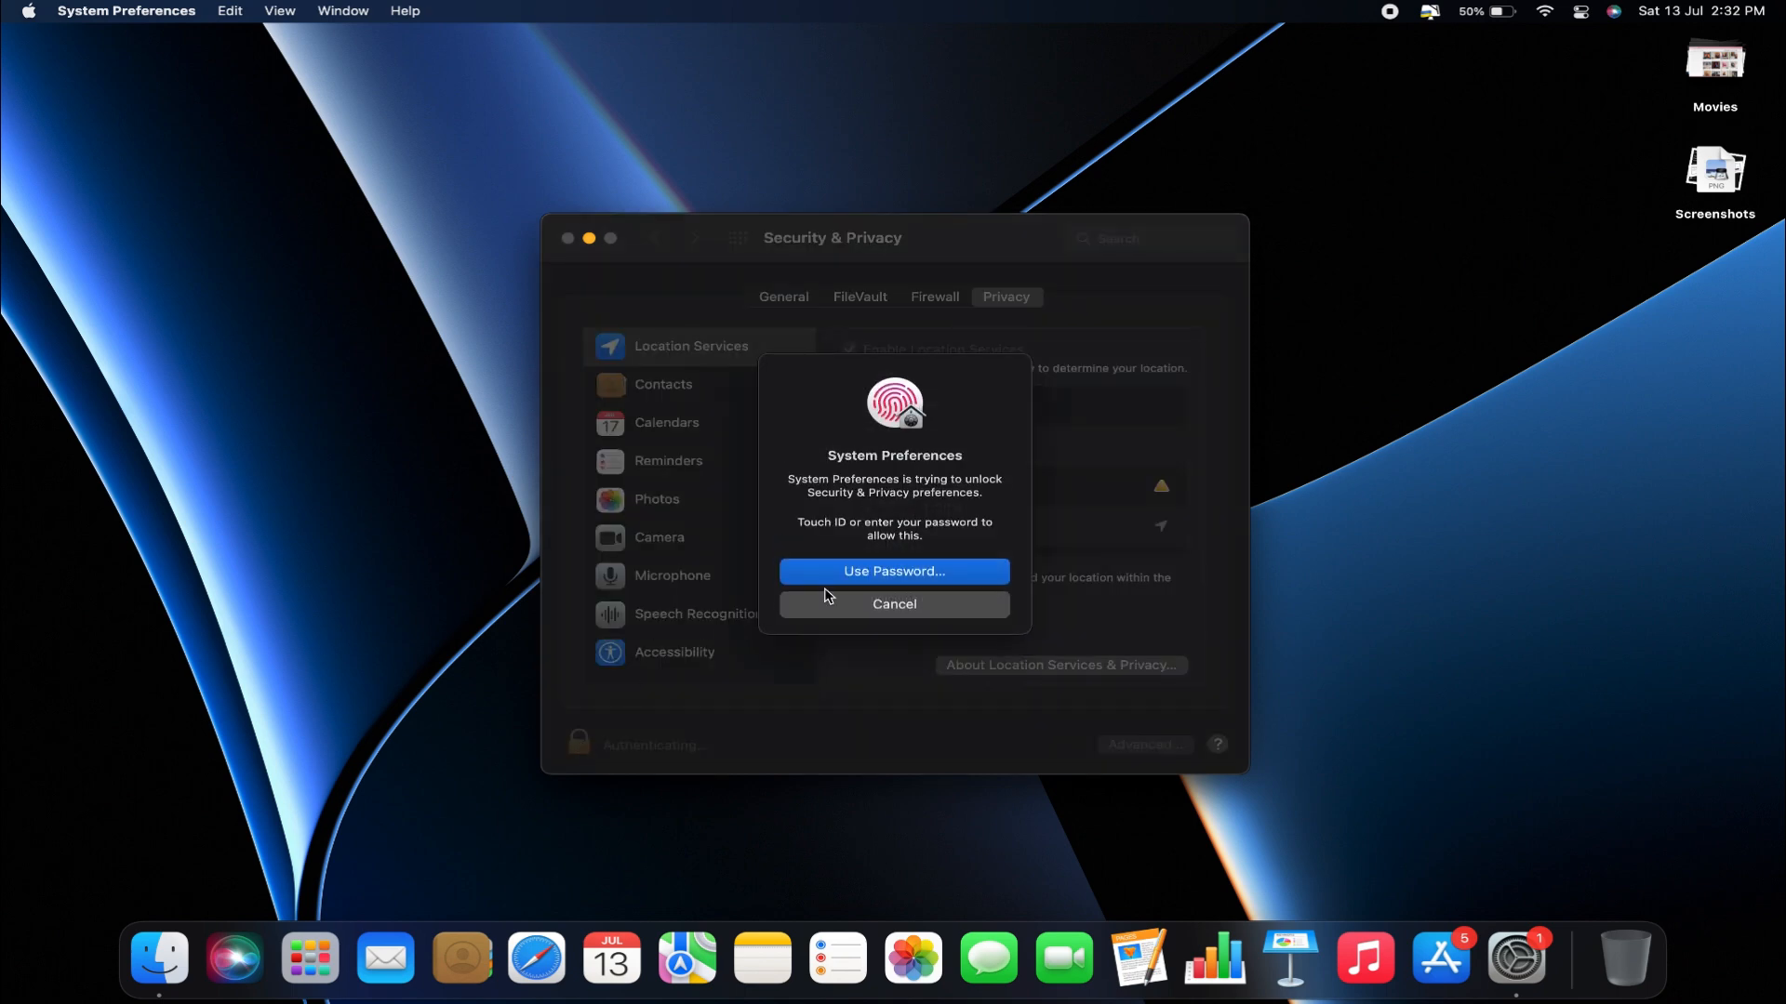
{"action": "left_click", "coordinate": [893, 571]}
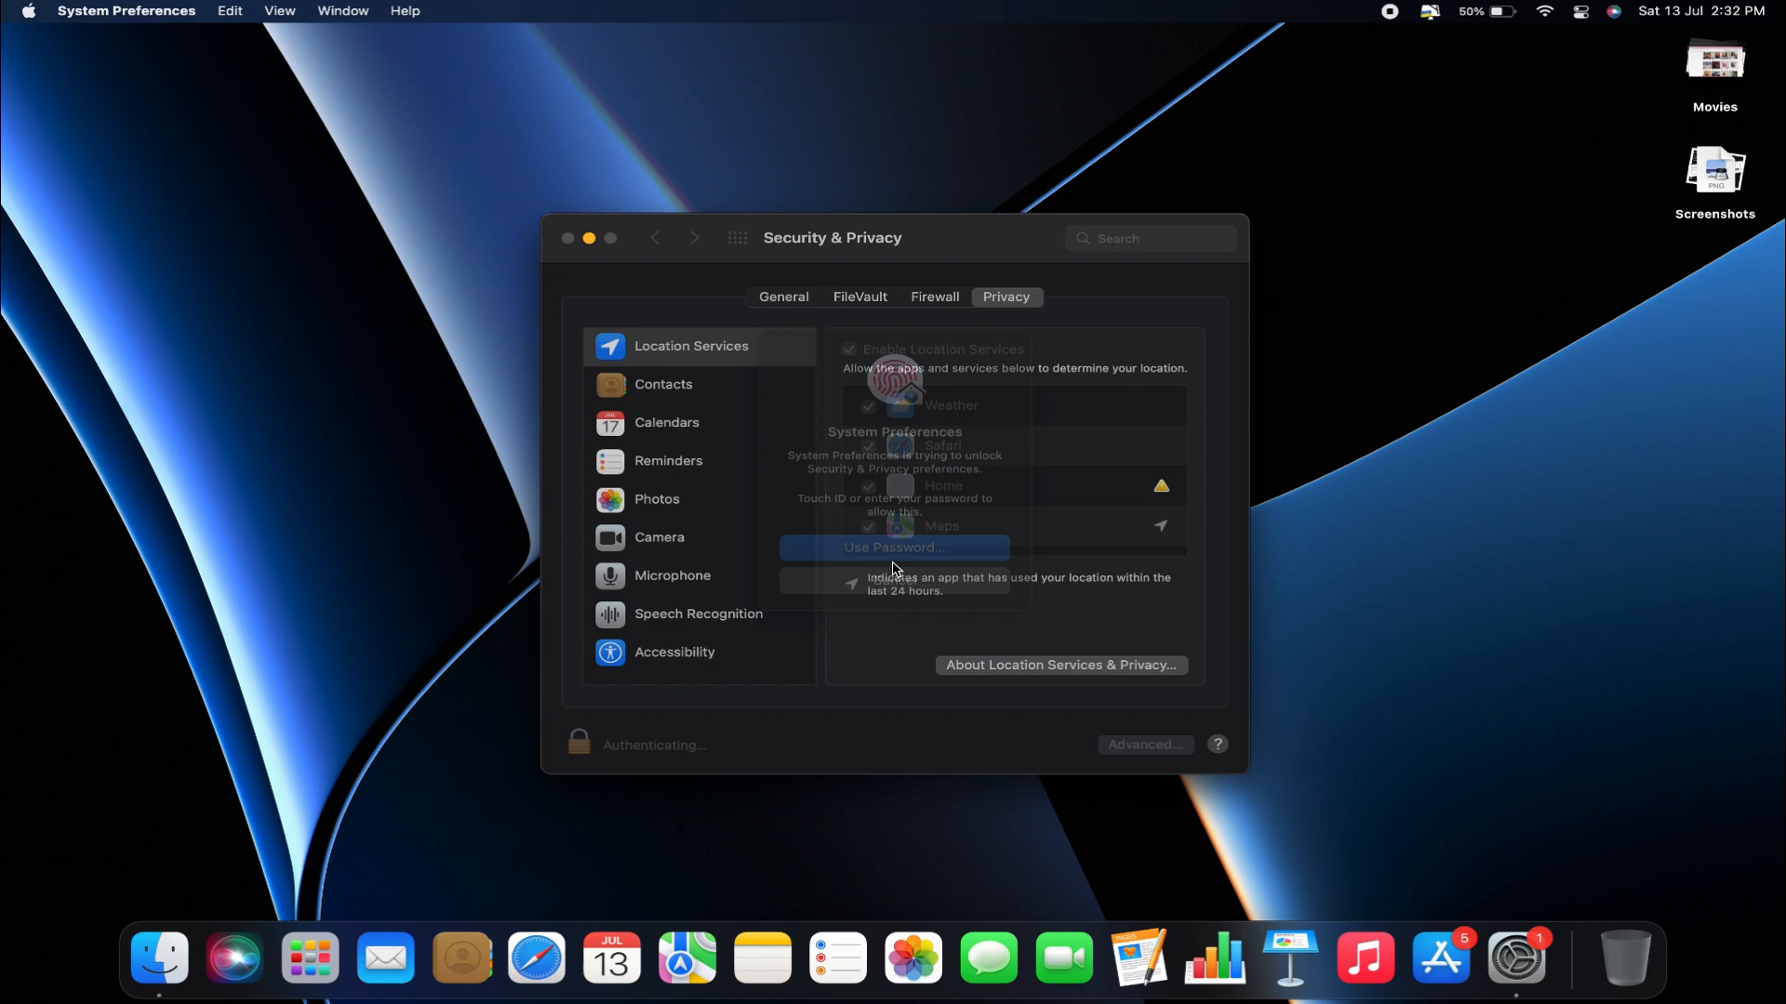
{"action": "left_click", "coordinate": [894, 548]}
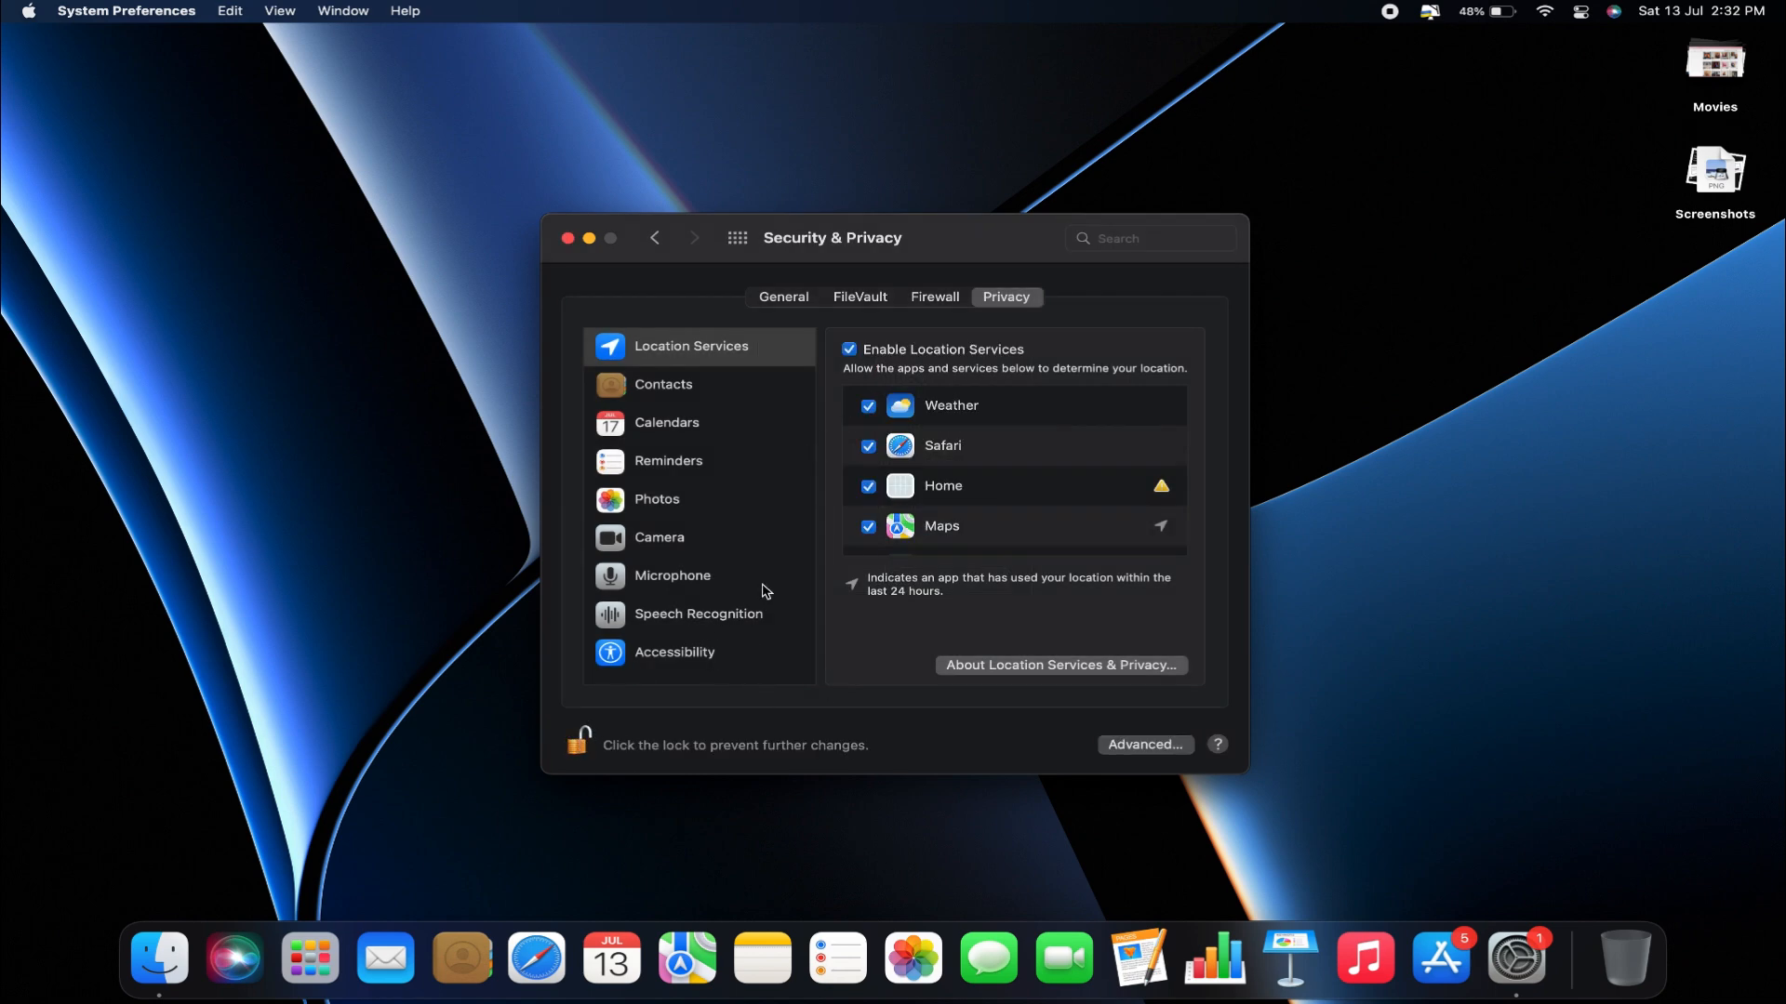
{"action": "mouse_move", "coordinate": [772, 493]}
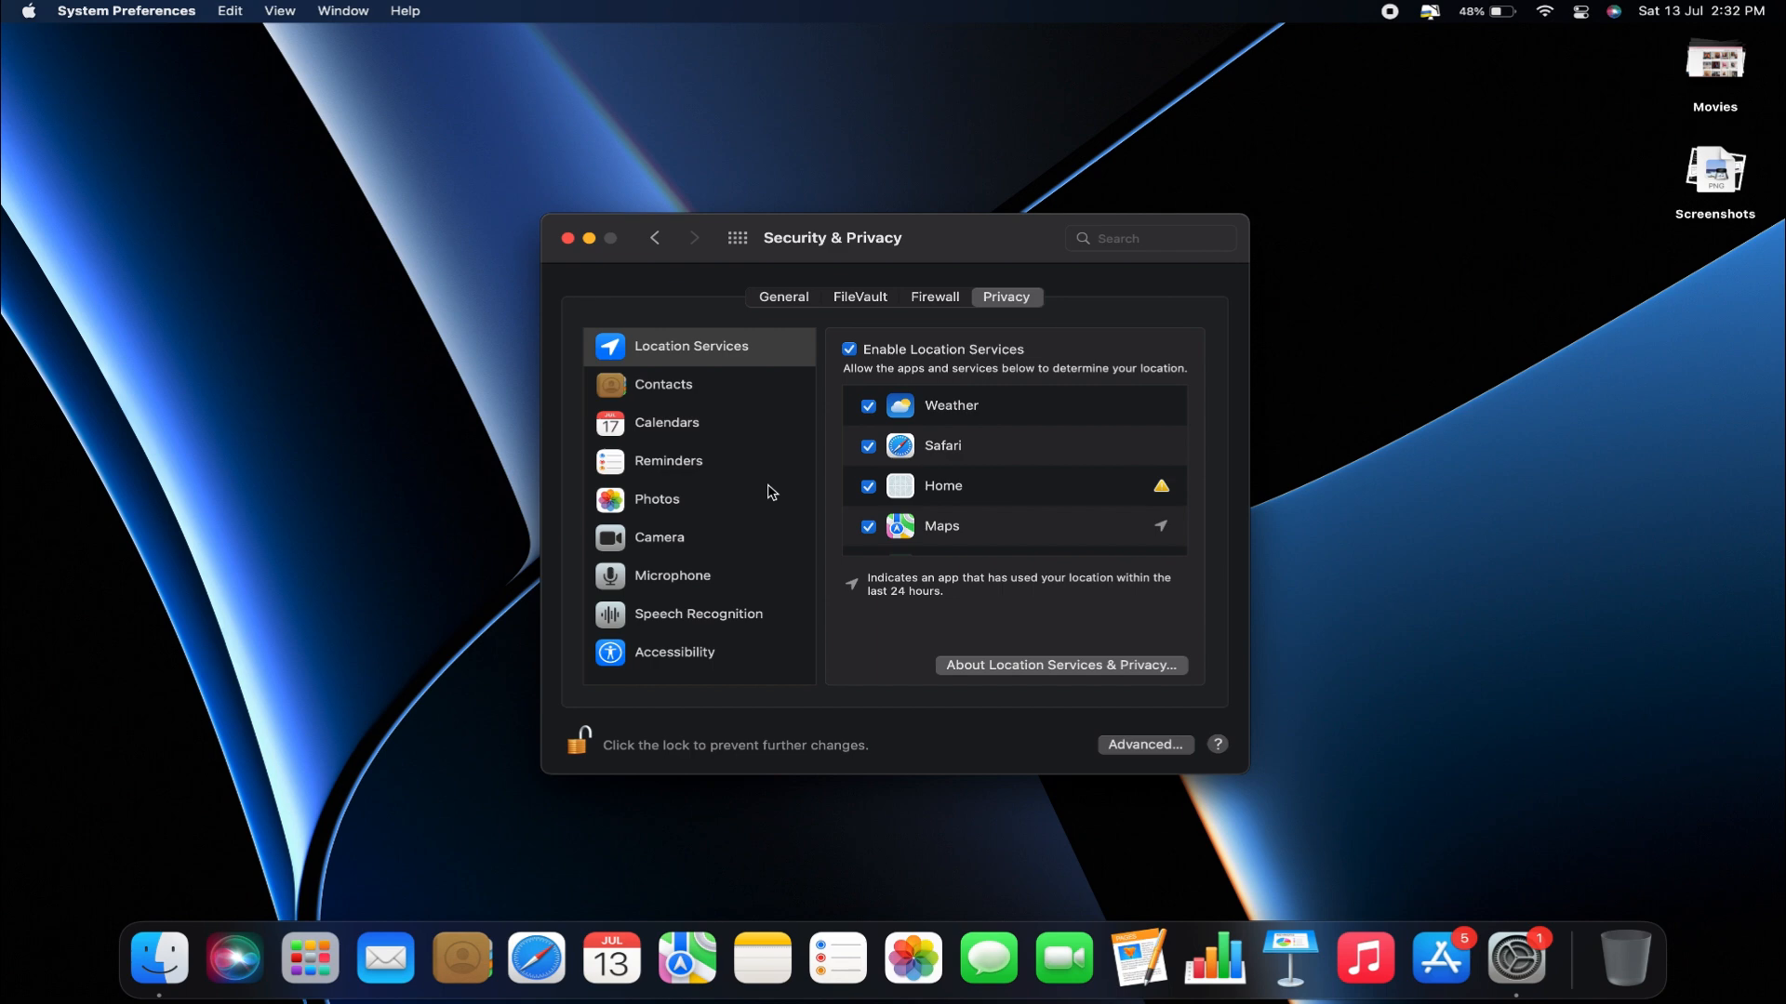
Select Camera and scroll through the apps allowed camera access.
{"action": "left_click", "coordinate": [660, 537]}
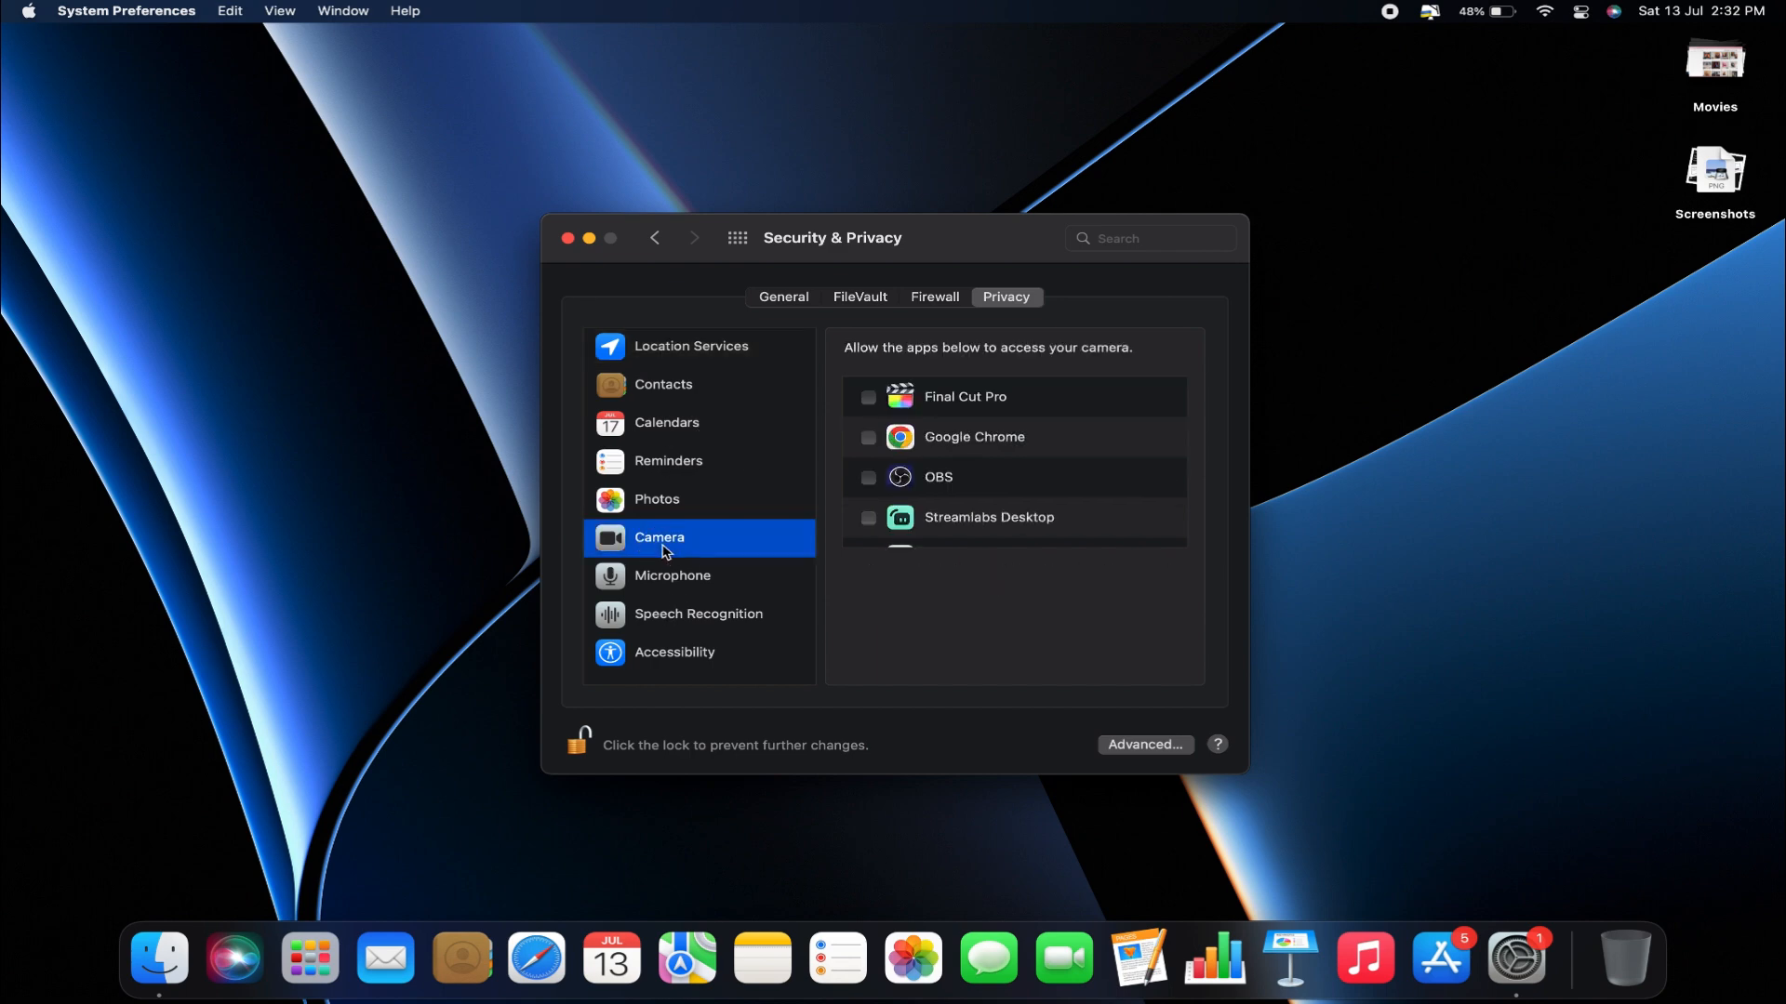
{"action": "scroll", "scroll_direction": "down", "scroll_amount": 3}
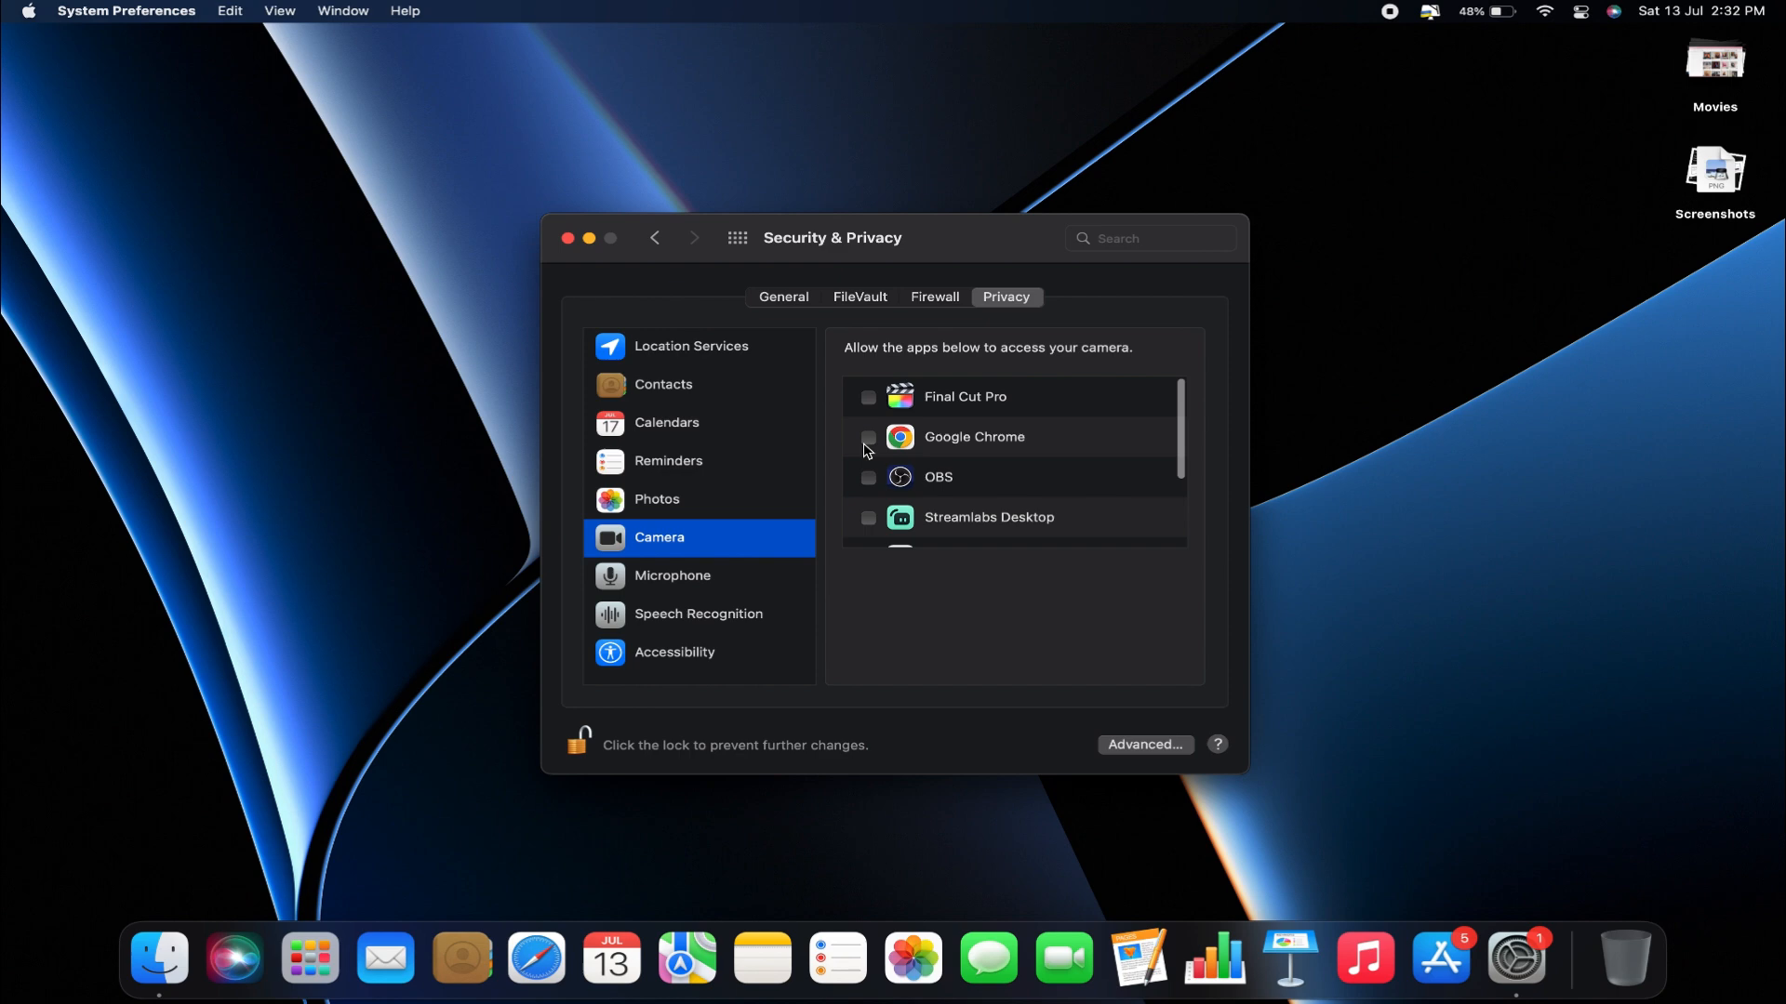
{"action": "scroll", "scroll_direction": "down", "scroll_amount": 3}
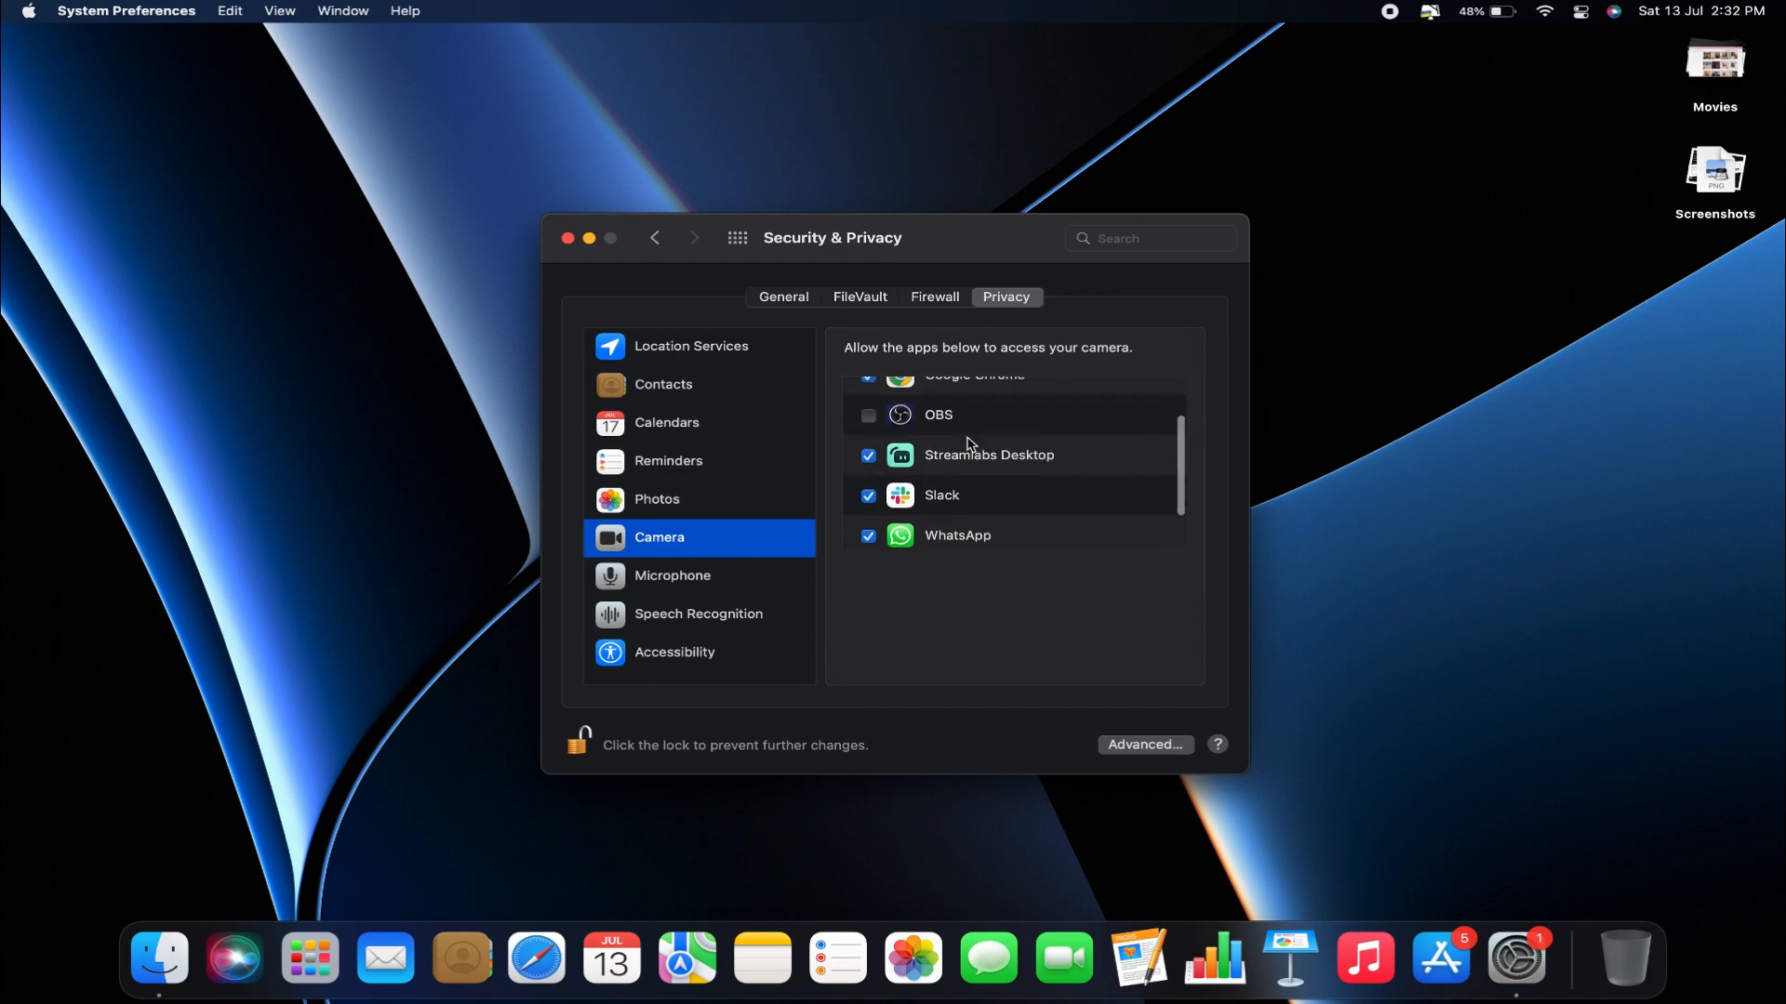
{"action": "scroll", "scroll_direction": "down", "scroll_amount": 3}
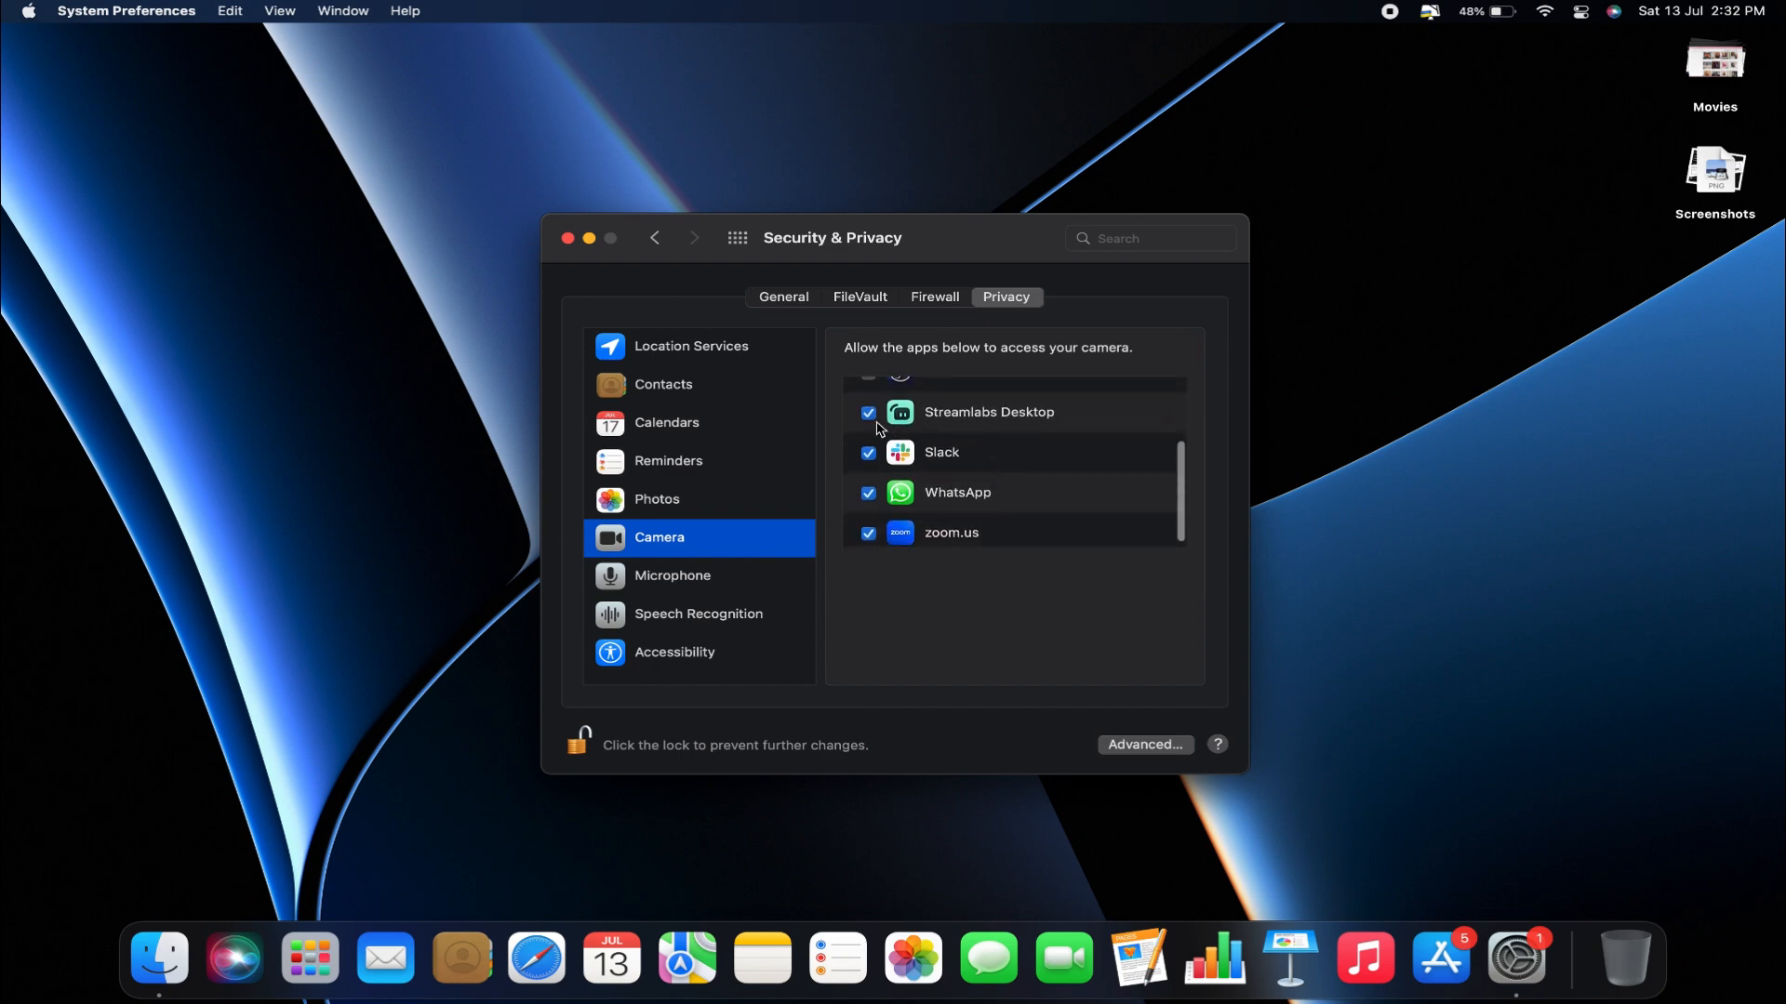
Relock the Security & Privacy padlock.
{"action": "left_click", "coordinate": [867, 413]}
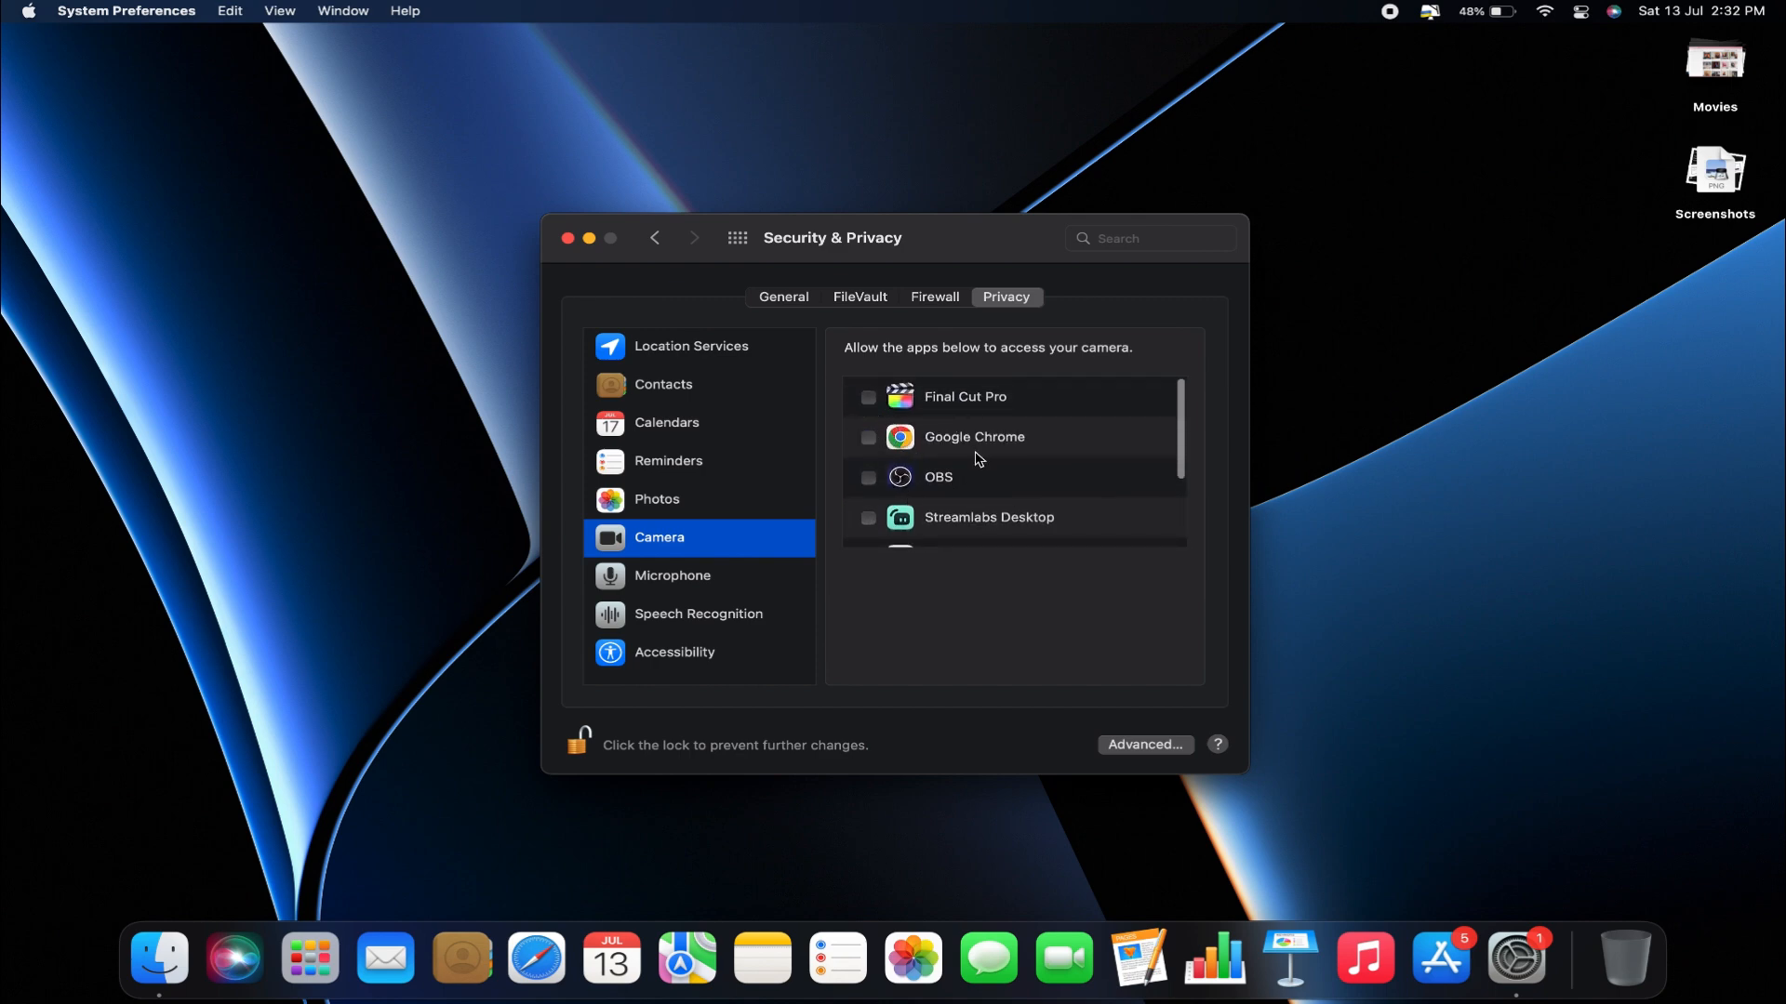
{"action": "left_click", "coordinate": [581, 739]}
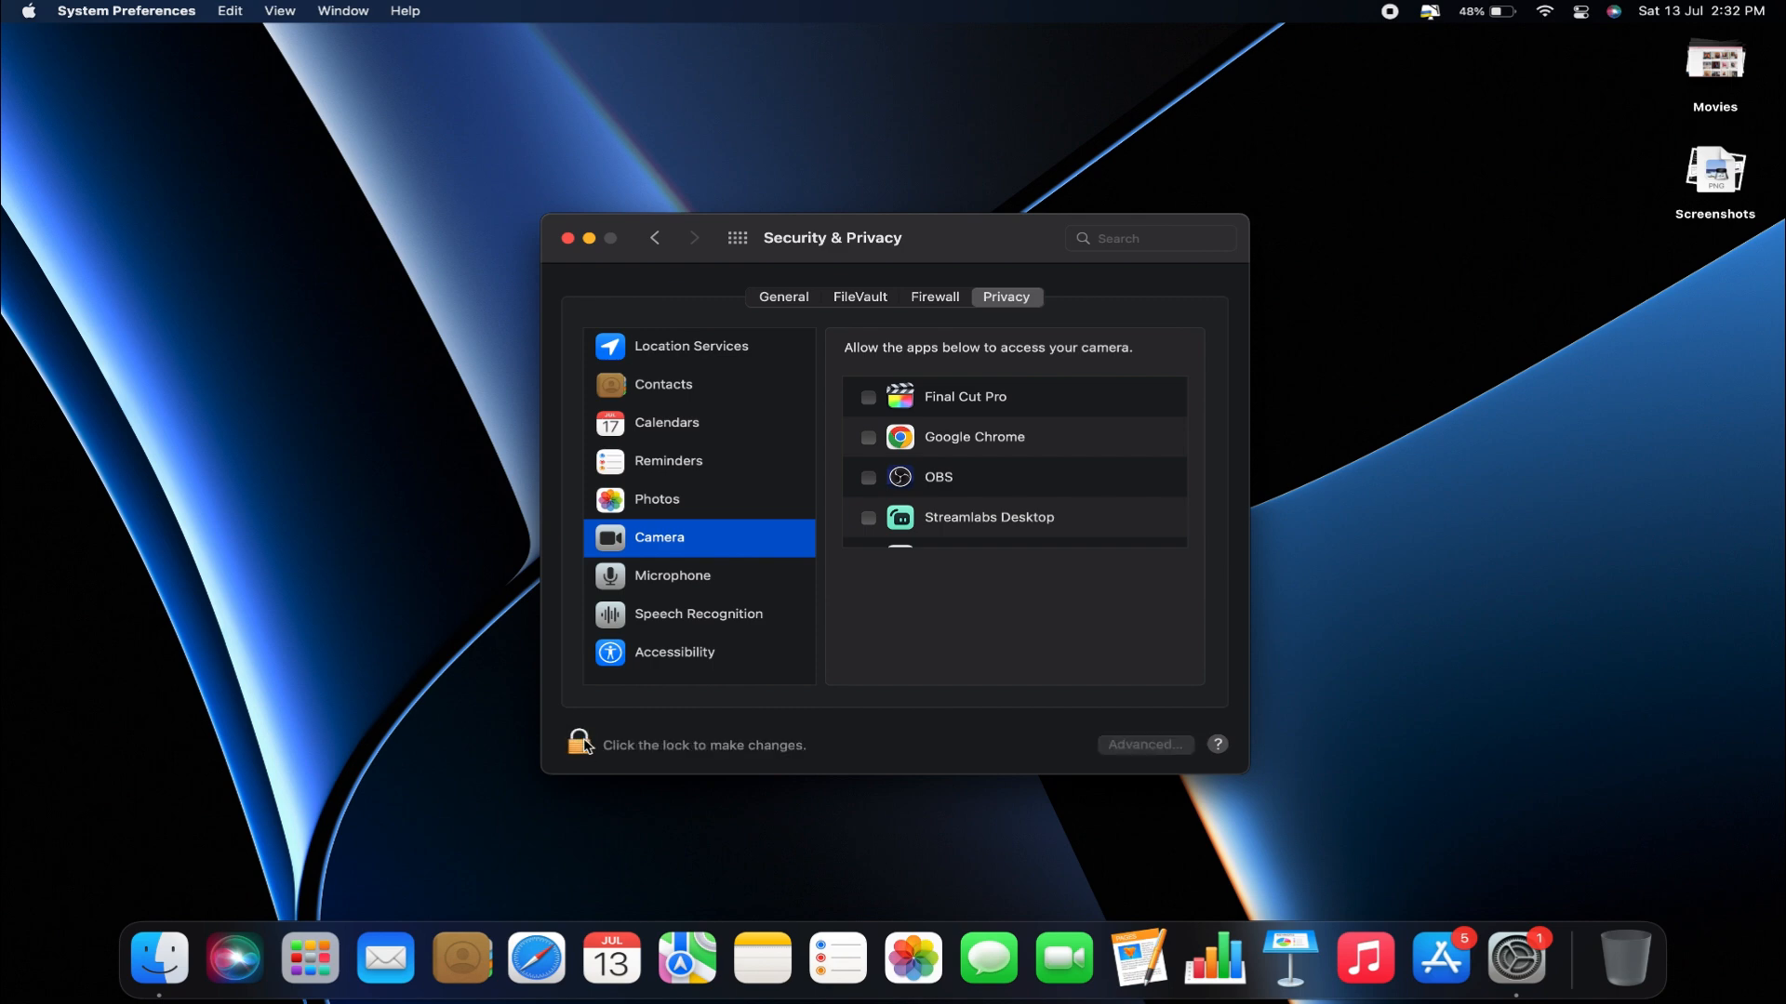